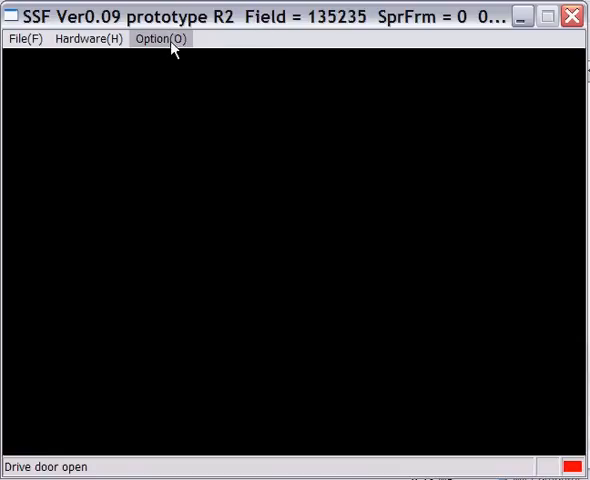
# Bring up SSF's options on the EZ Setting page with the four compatibility presets.
pyautogui.click(159, 38)
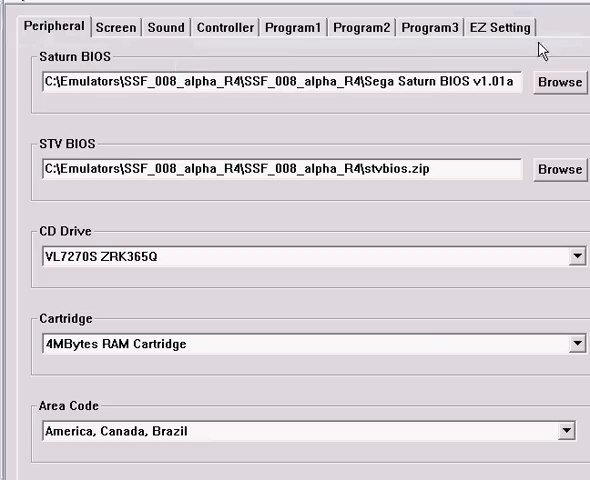
pyautogui.click(513, 26)
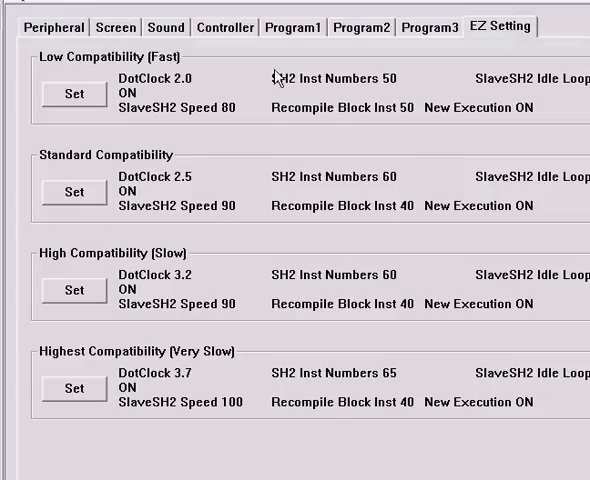
pyautogui.moveTo(170, 70)
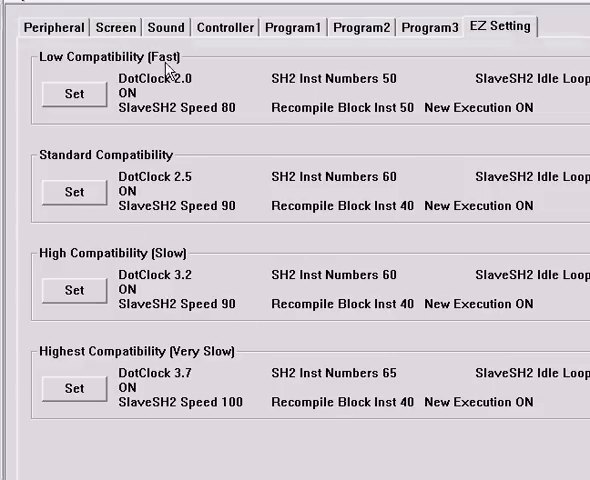
pyautogui.moveTo(196, 360)
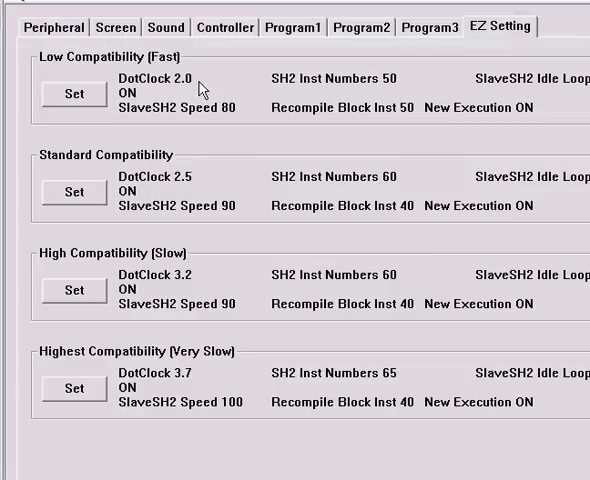
pyautogui.moveTo(193, 410)
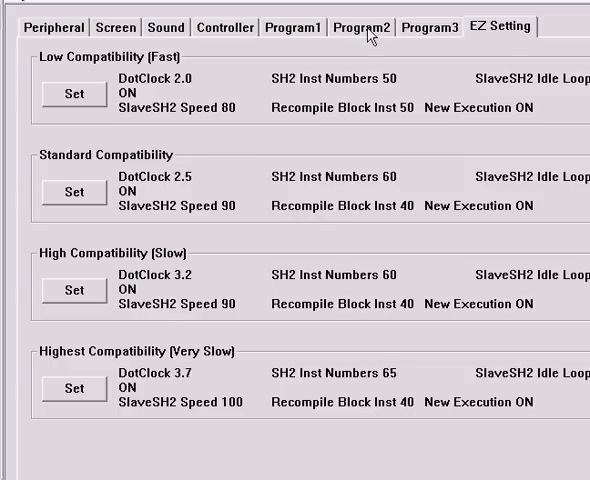
pyautogui.click(358, 26)
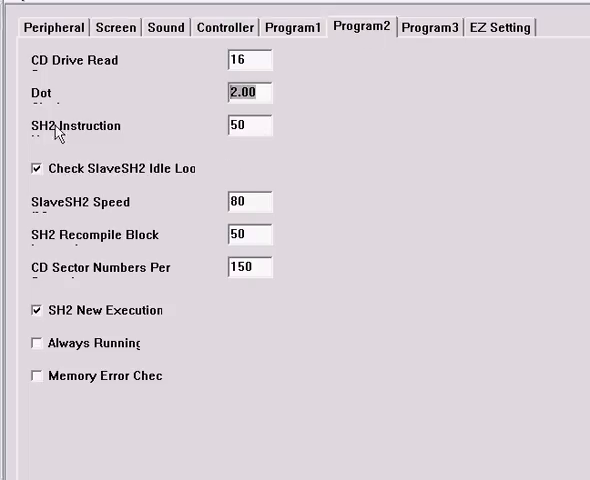
pyautogui.moveTo(89, 190)
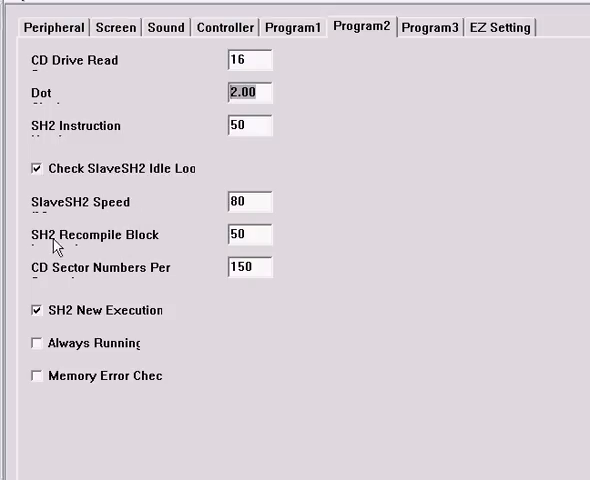
pyautogui.moveTo(283, 252)
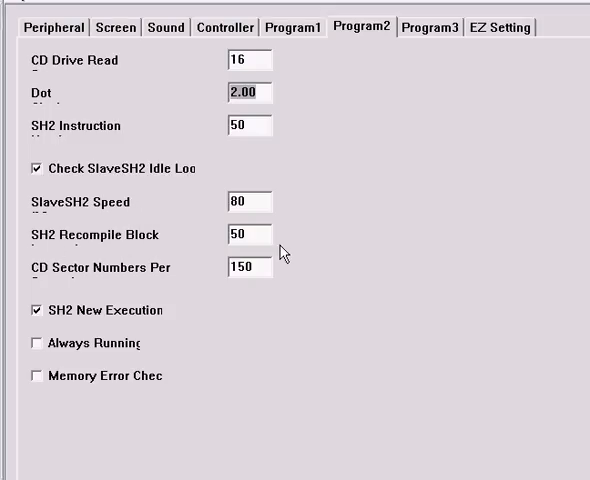
pyautogui.click(513, 27)
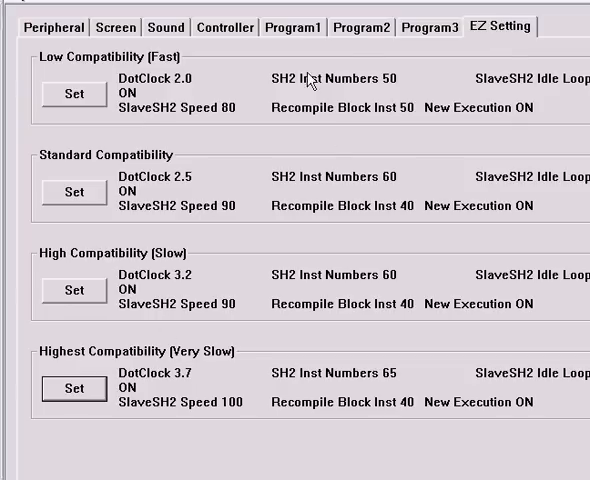
# Apply the Highest Compatibility (Very Slow) preset, giving Program2 Dot 3.7, SH2 Instruction 65, SlaveSH2 Speed 100.
pyautogui.click(362, 27)
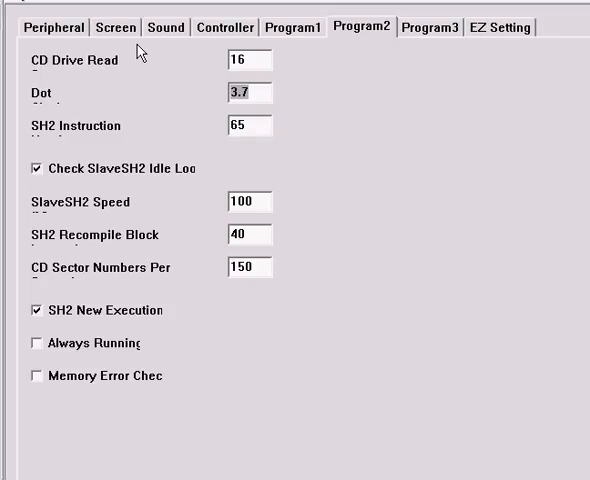
# Customise Program2 to Dot 1.7, SH2 Instruction 40 and SlaveSH2 Speed 67.
pyautogui.write('1')
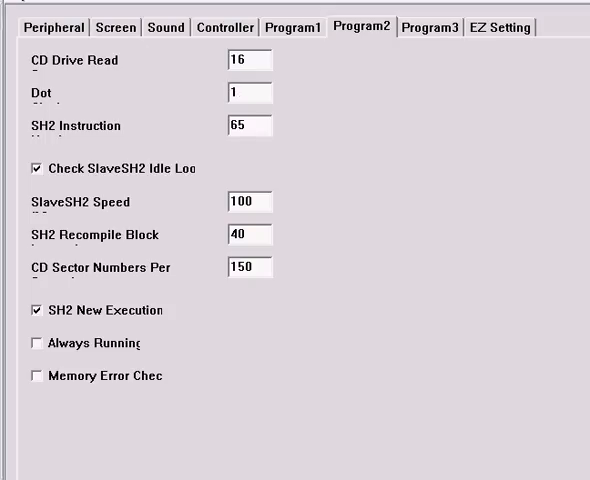
pyautogui.write('.7')
pyautogui.write('40')
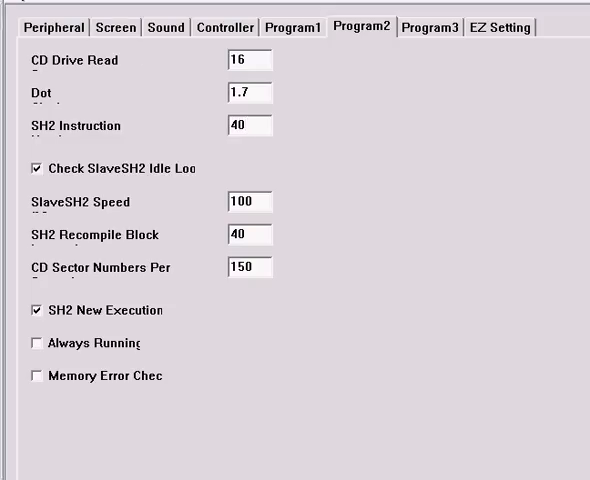
pyautogui.click(262, 125)
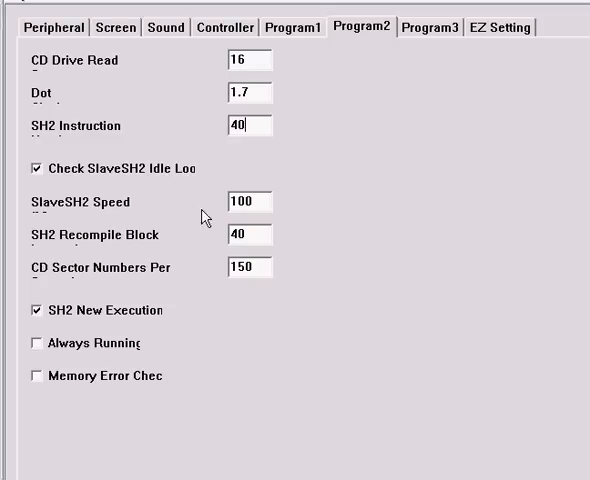
pyautogui.tripleClick(246, 201)
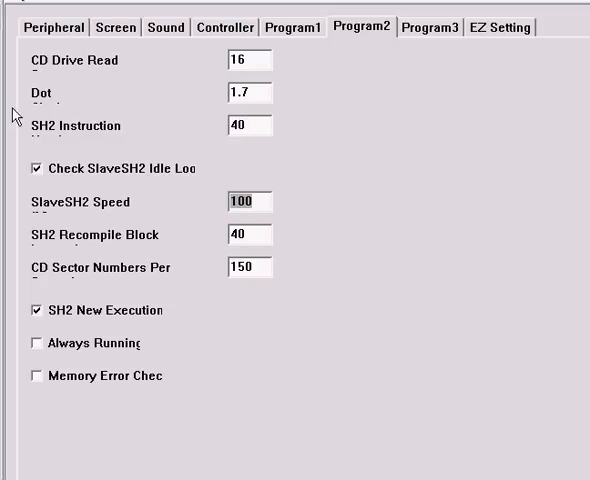
pyautogui.write('67')
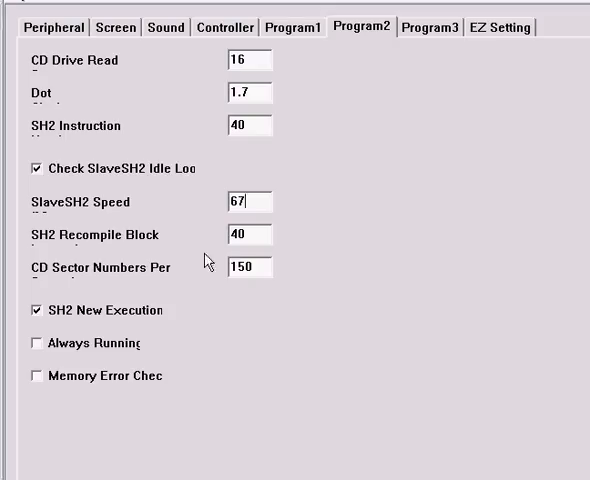